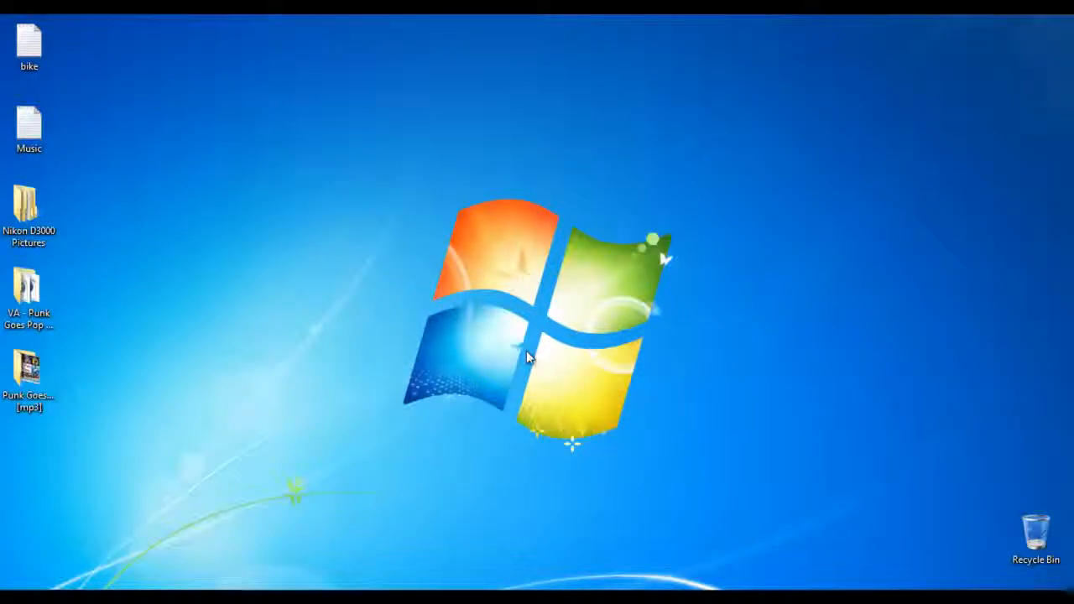
mouse_move(510, 352)
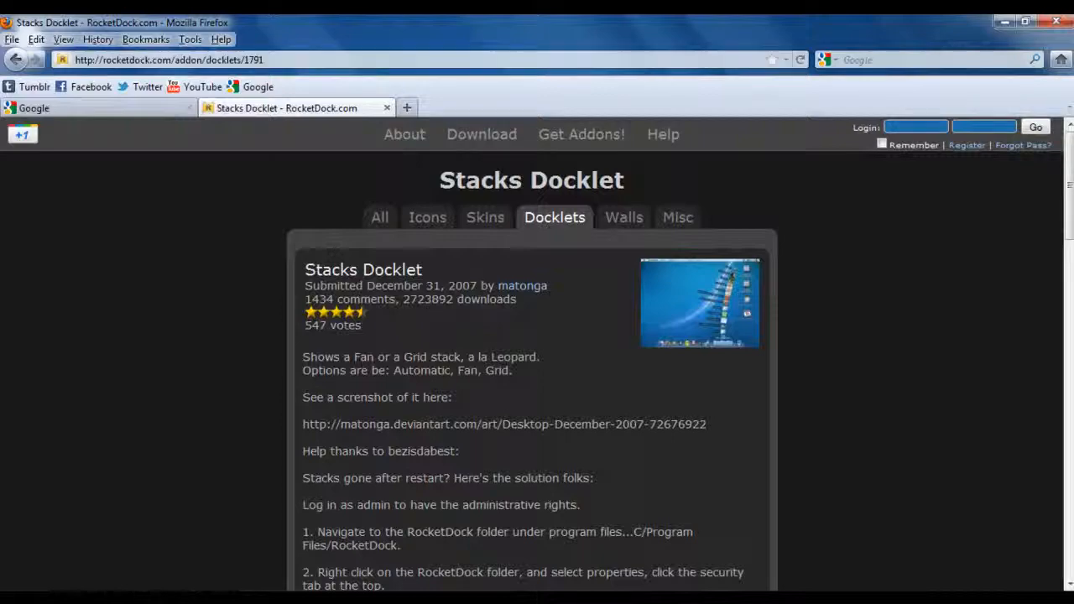
Download StackDocklet.zip and open the archive with WinRAR, revealing the Images folder and StackDocklet.dll.
scroll("down", 3)
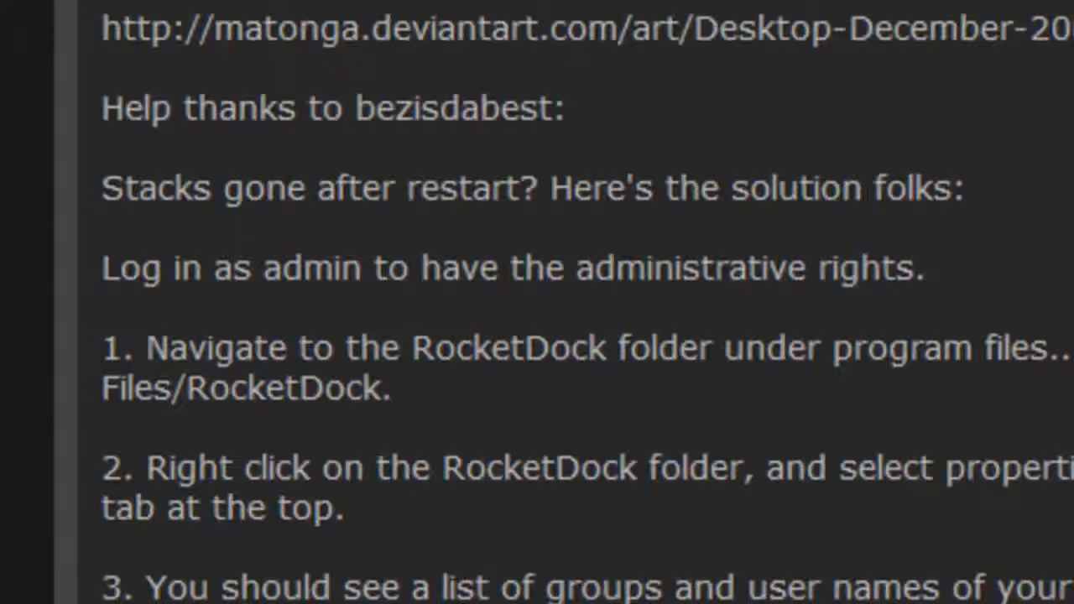
scroll("down", 3)
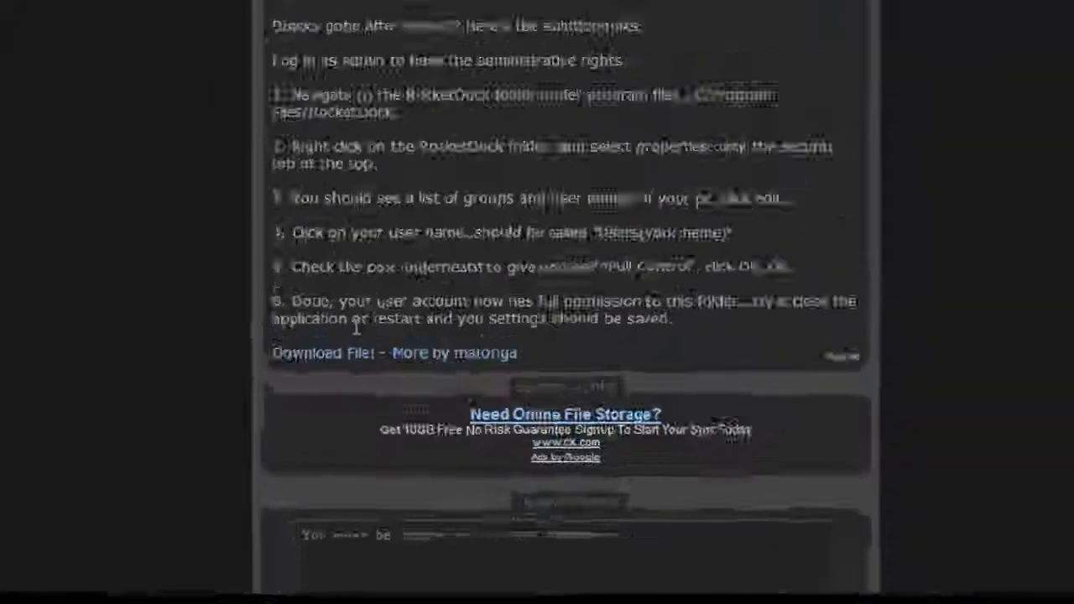
left_click(322, 352)
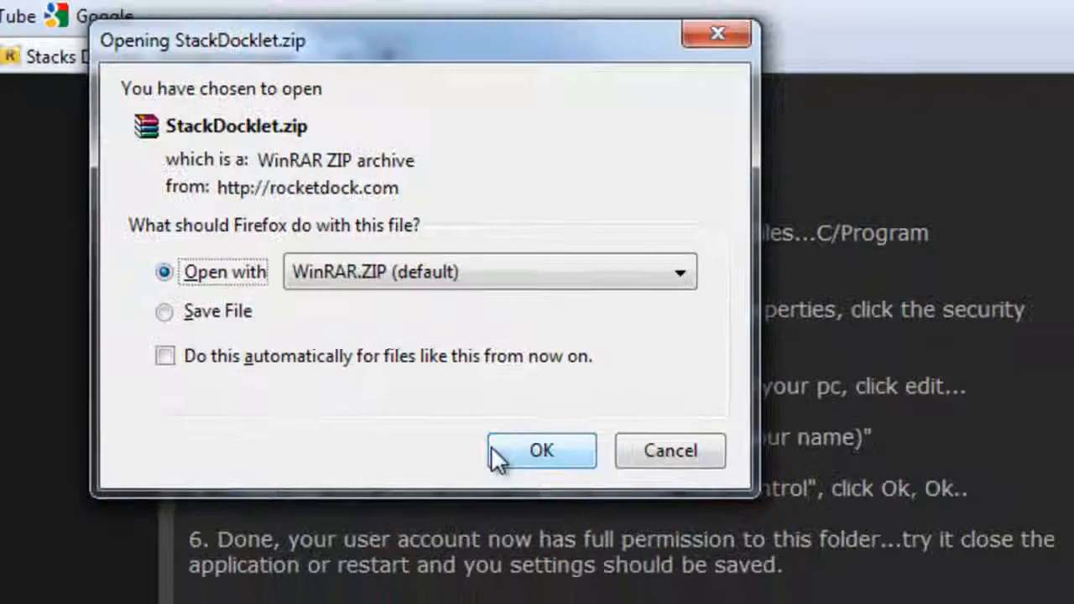
left_click(540, 450)
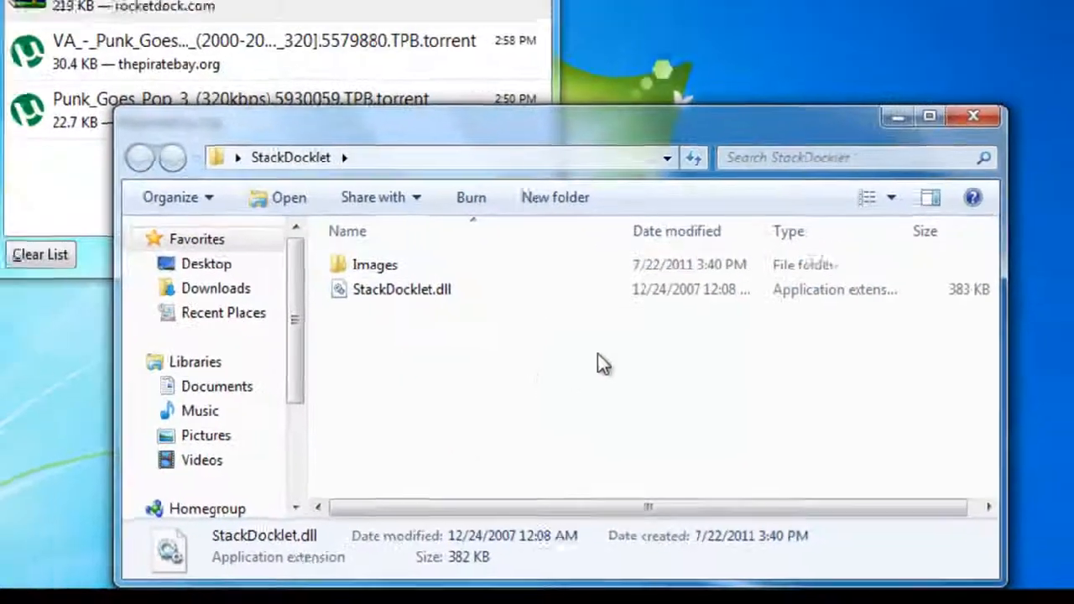
Browse to C:\Program Files (x86)\RocketDock\Docklets and move StackDocklet in, granting administrator permission.
left_click(973, 116)
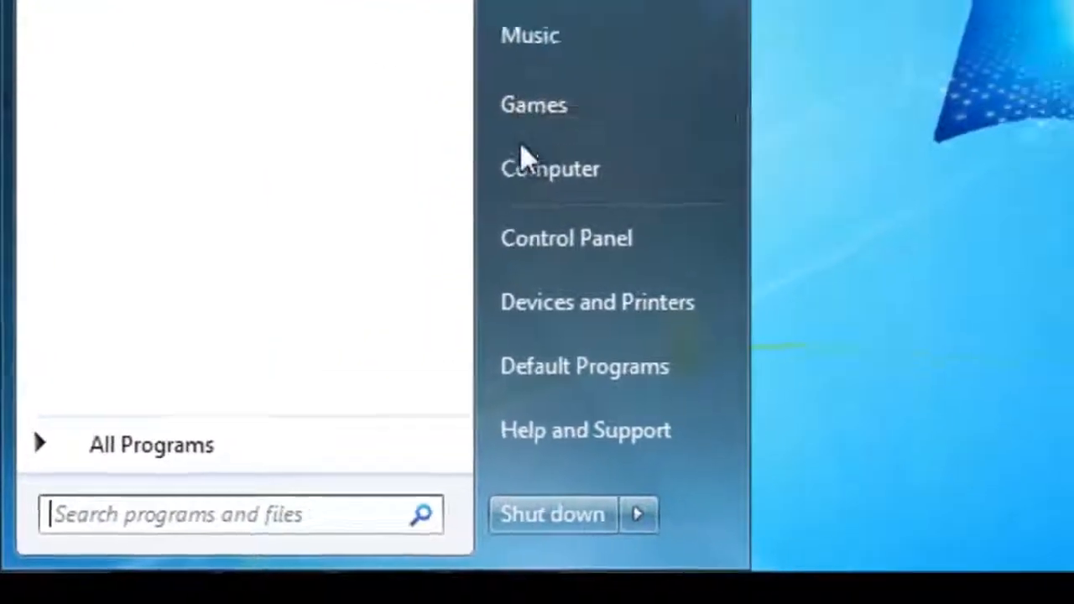
left_click(551, 168)
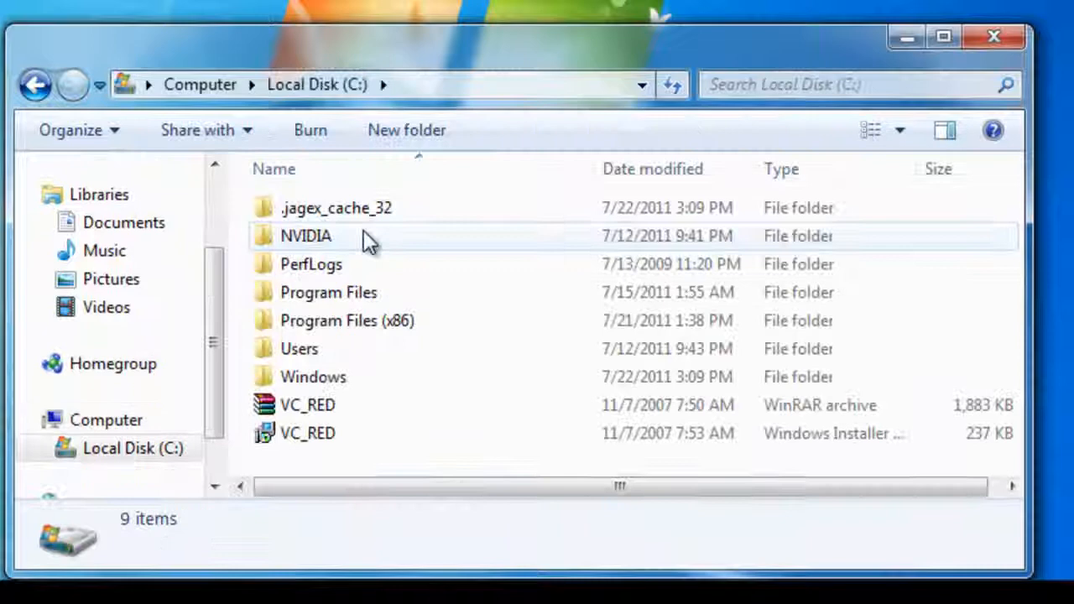
double_click(345, 319)
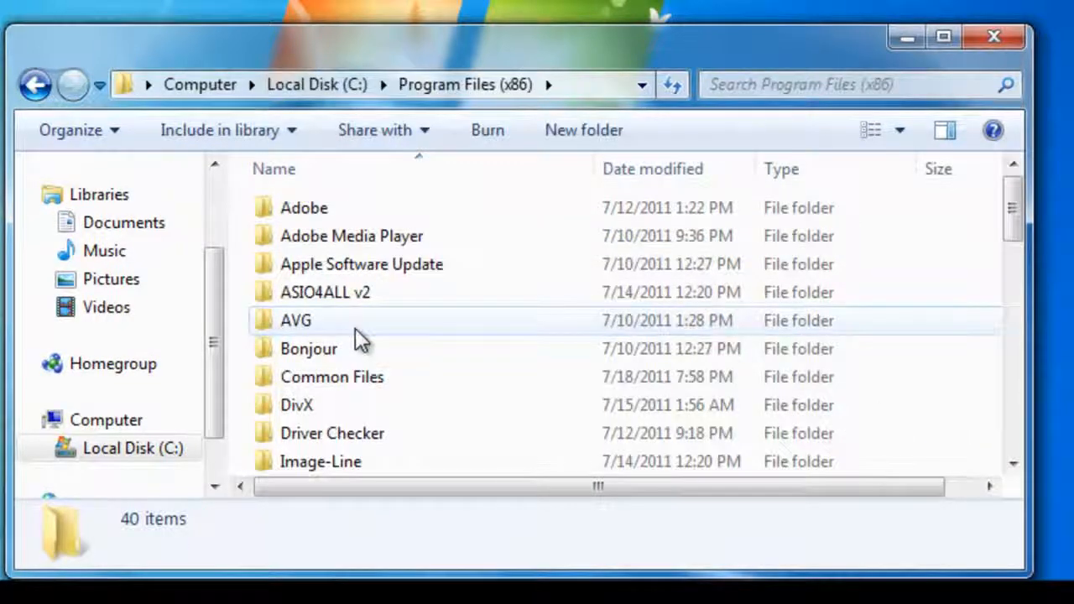
left_click(295, 320)
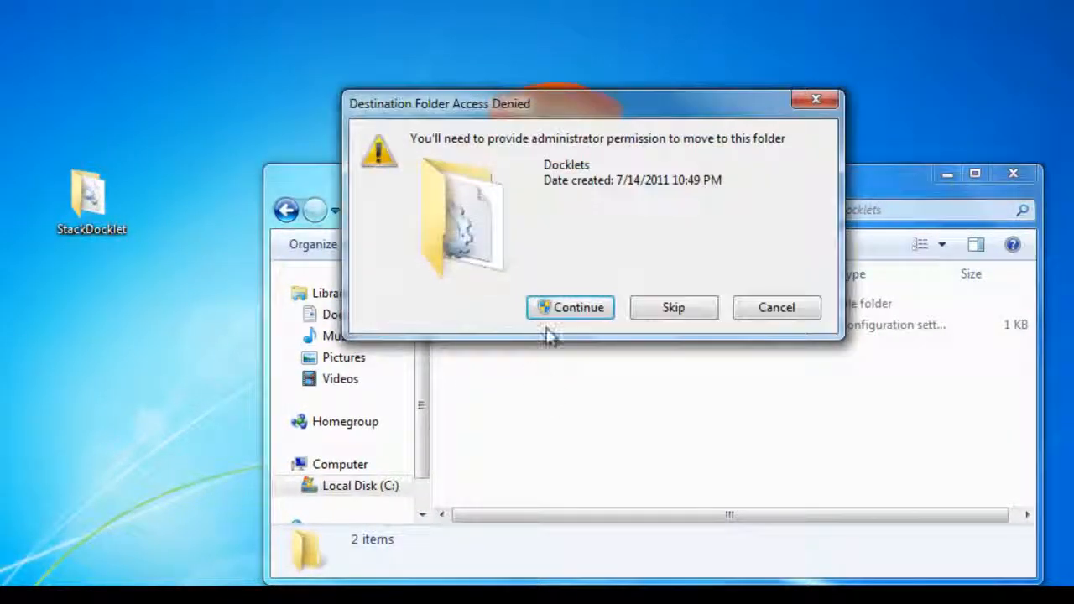
left_click(570, 307)
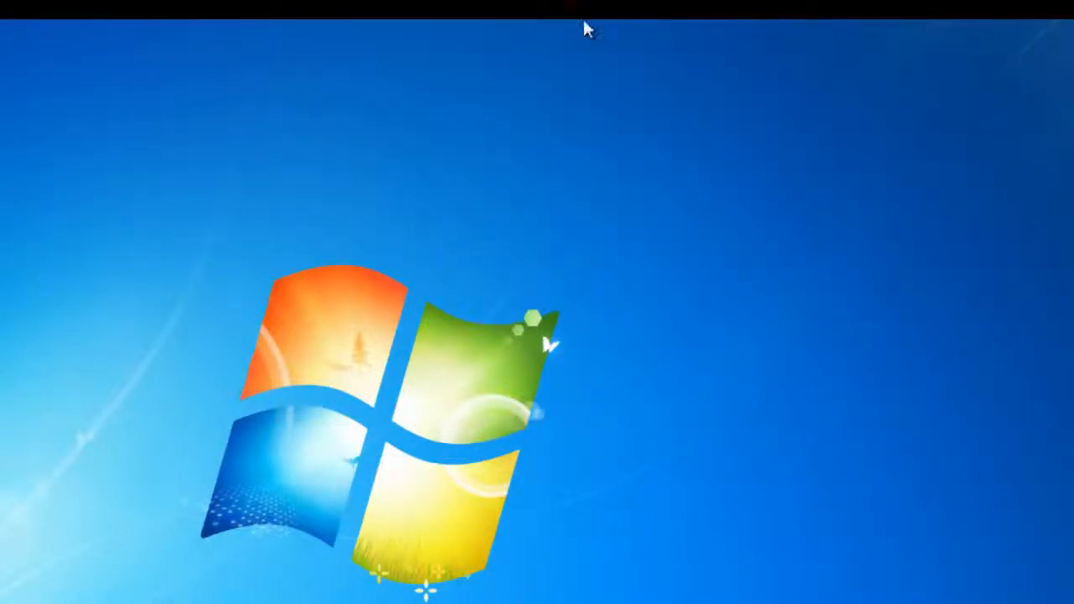
Bring up the Stacks Docklet's Icon Settings and start choosing its folder.
right_click(579, 47)
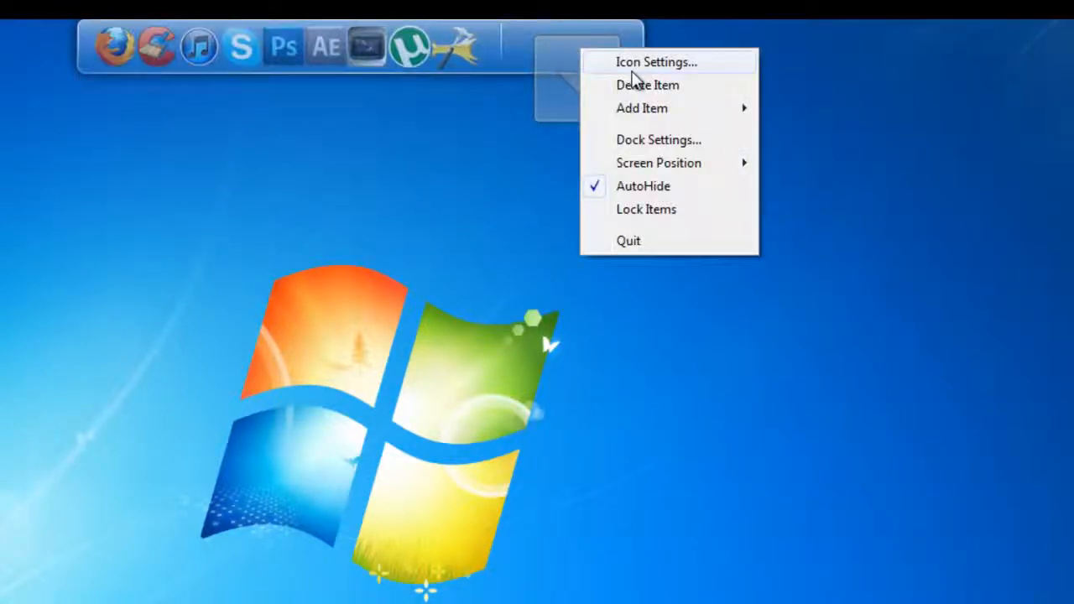
left_click(656, 61)
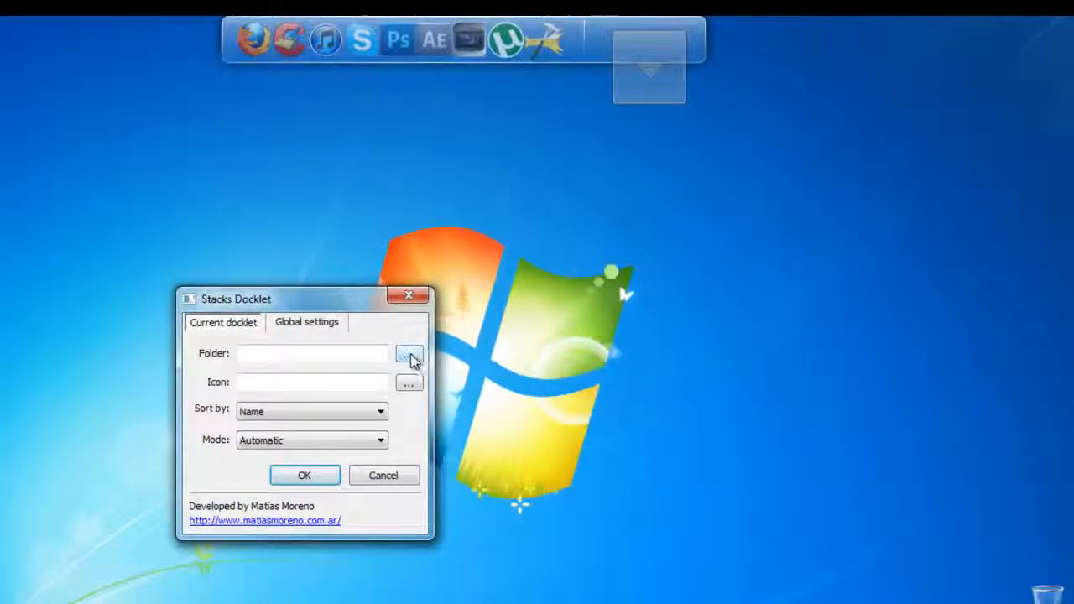
left_click(409, 352)
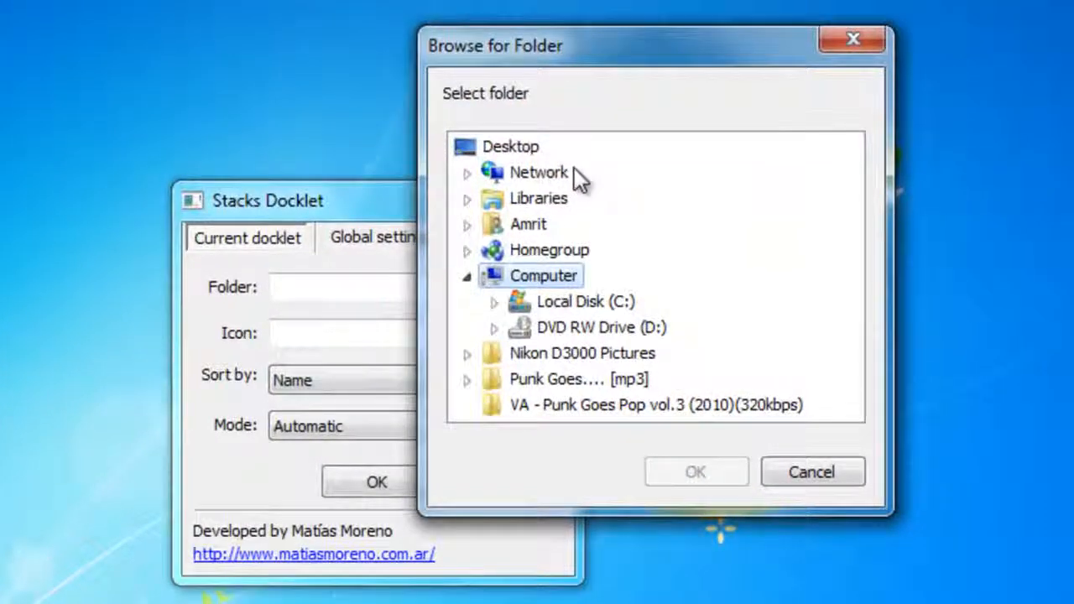
Select Libraries > Pictures > My Pictures as the stack folder (C:\Users\Amrit\Pictures).
left_click(467, 275)
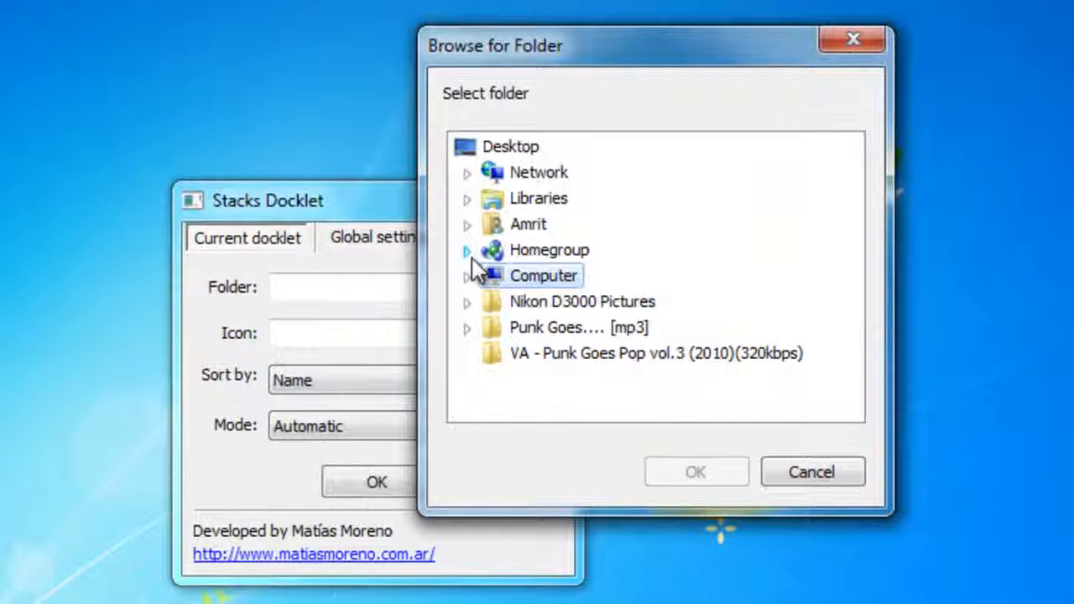
left_click(466, 198)
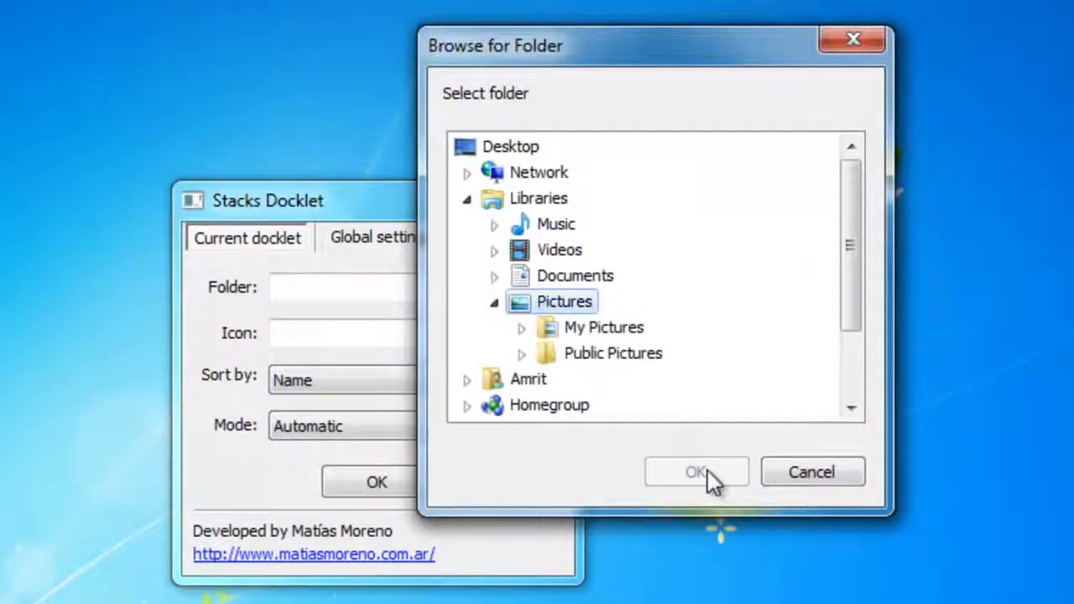
left_click(604, 327)
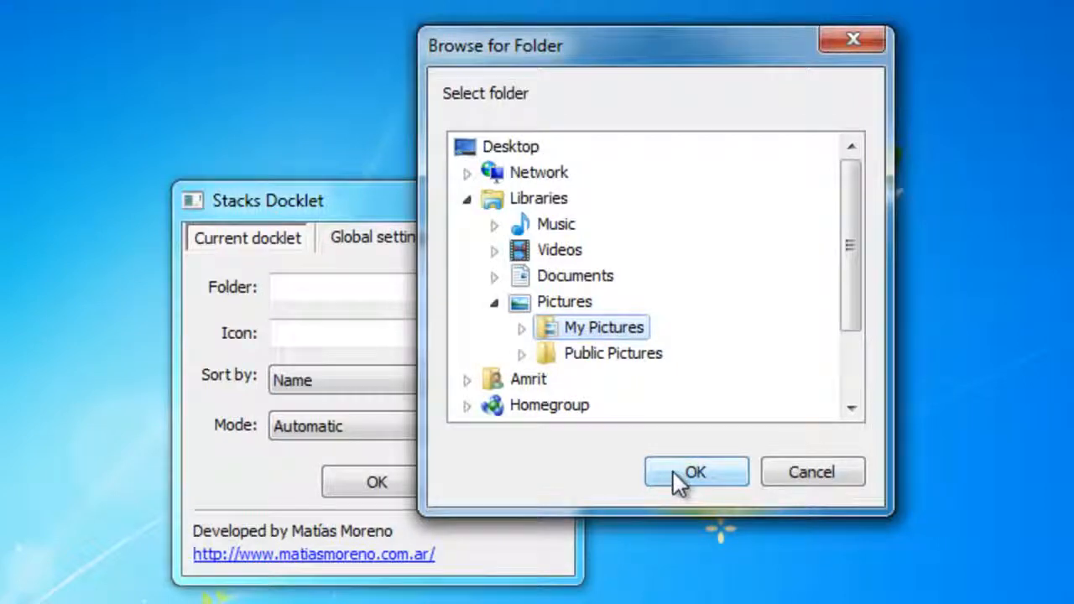
left_click(695, 471)
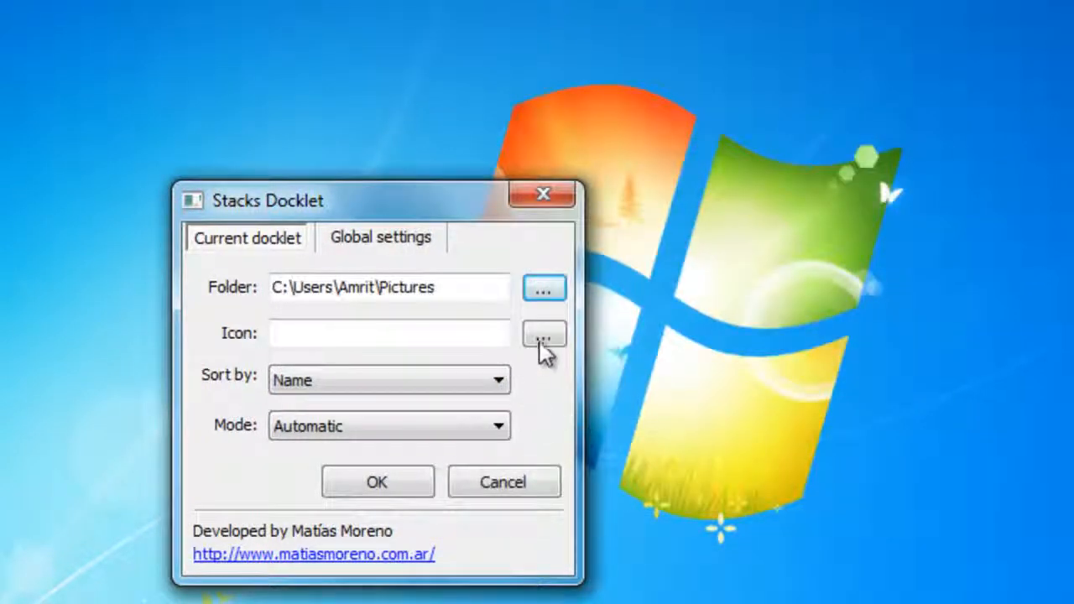
Pick an icon for the stack, then fan out the Pictures stack showing GPOY and Wallpapers.
left_click(544, 332)
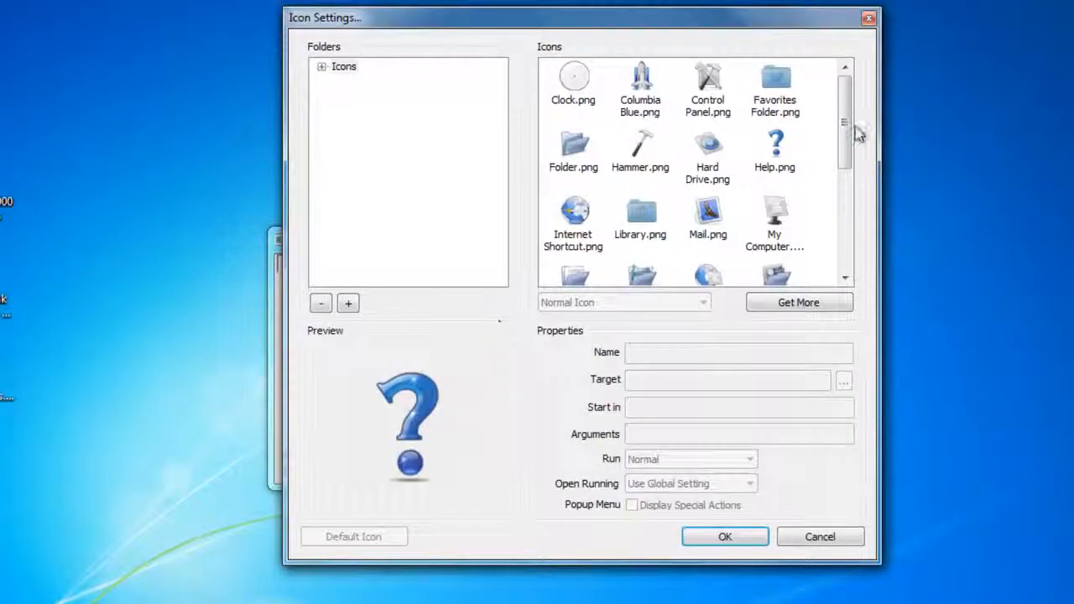
scroll("down", 3)
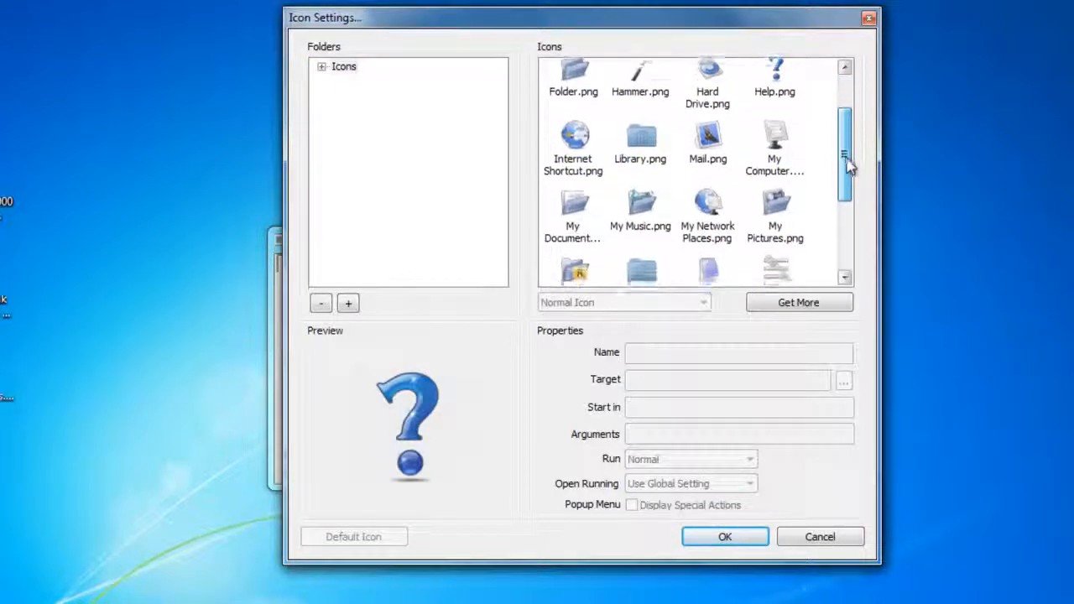
scroll("down", 3)
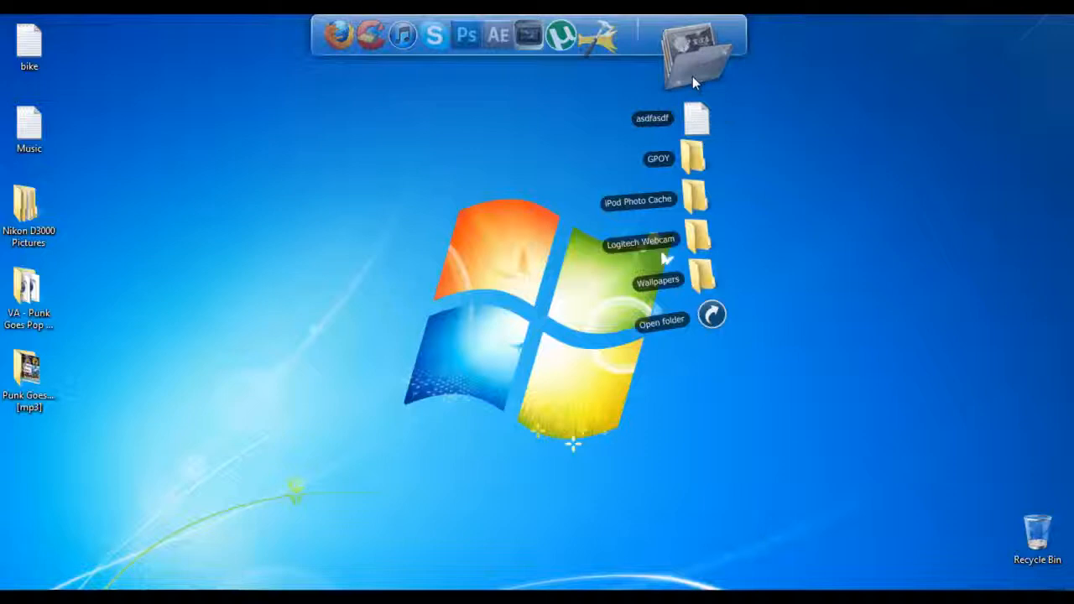
left_click(691, 53)
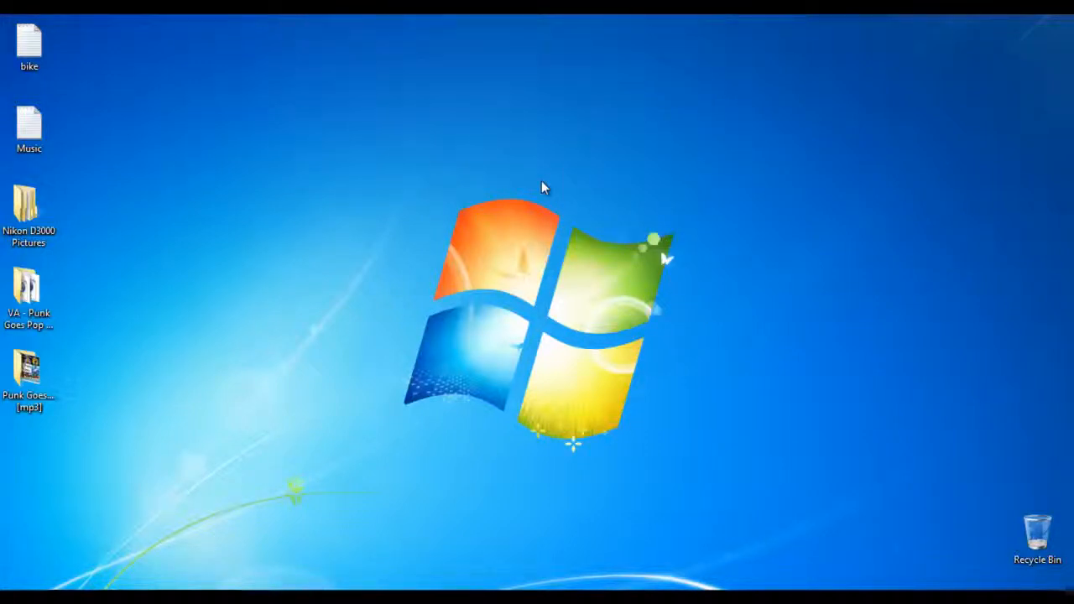